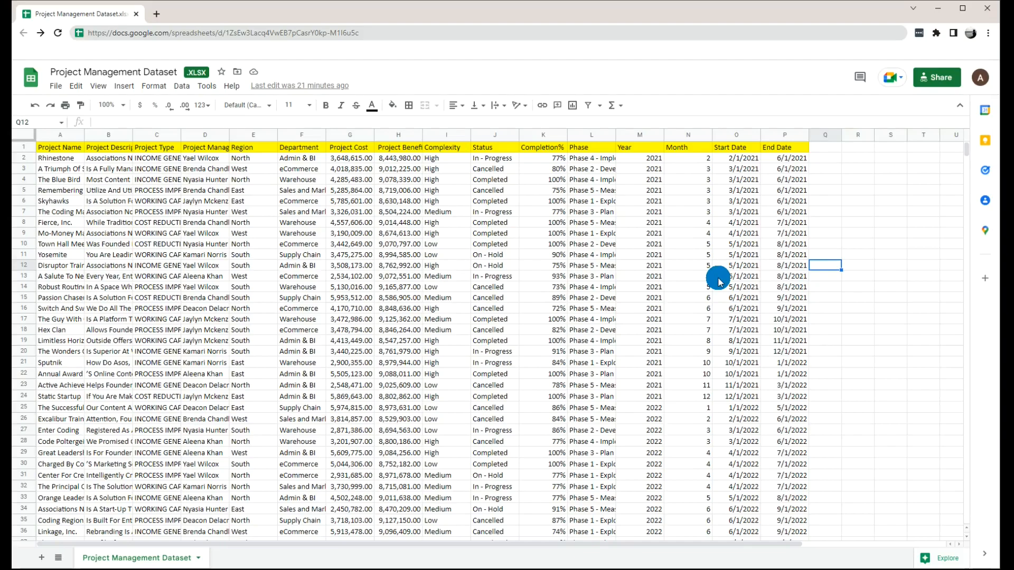
mouse_move(707, 276)
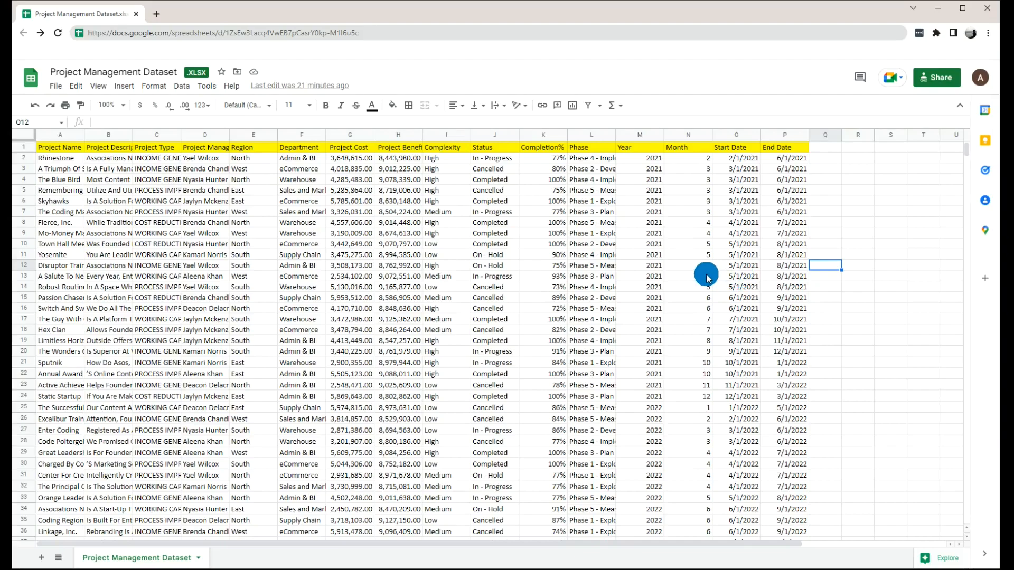
Review the sheet's Project Manager, Department and Project Benefit columns, then start a Web data import.
click(687, 244)
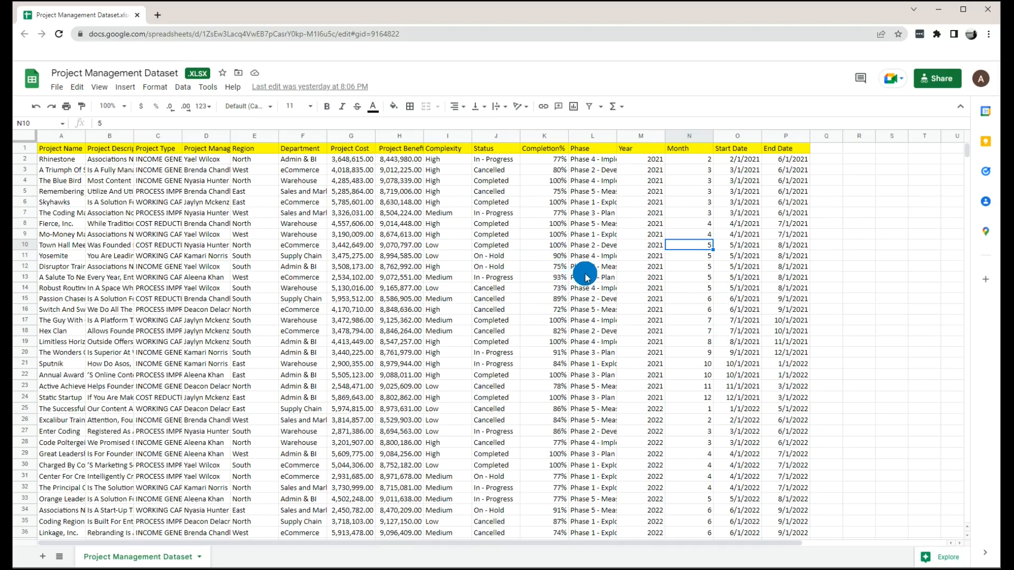
mouse_move(77, 171)
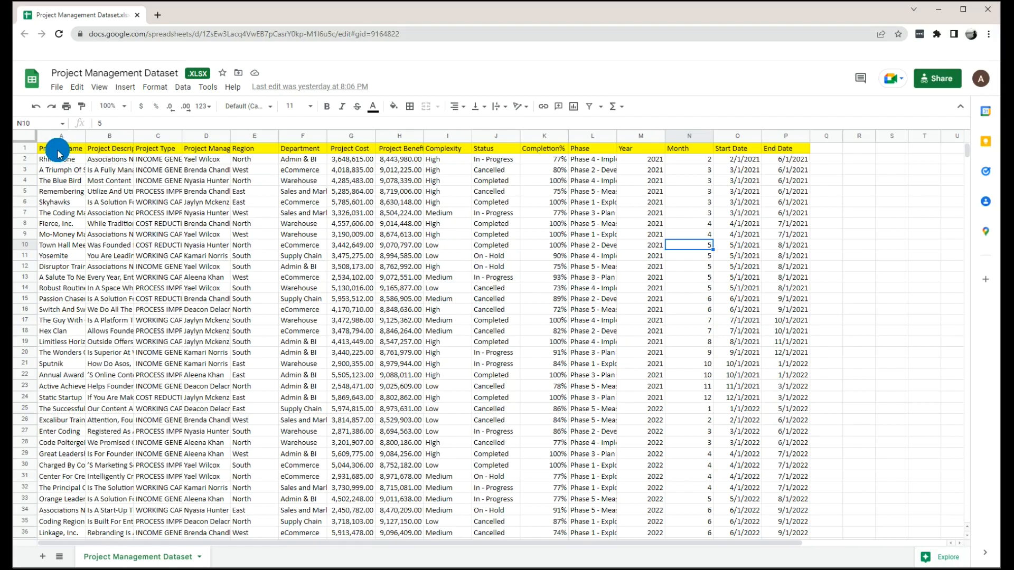
mouse_move(155, 158)
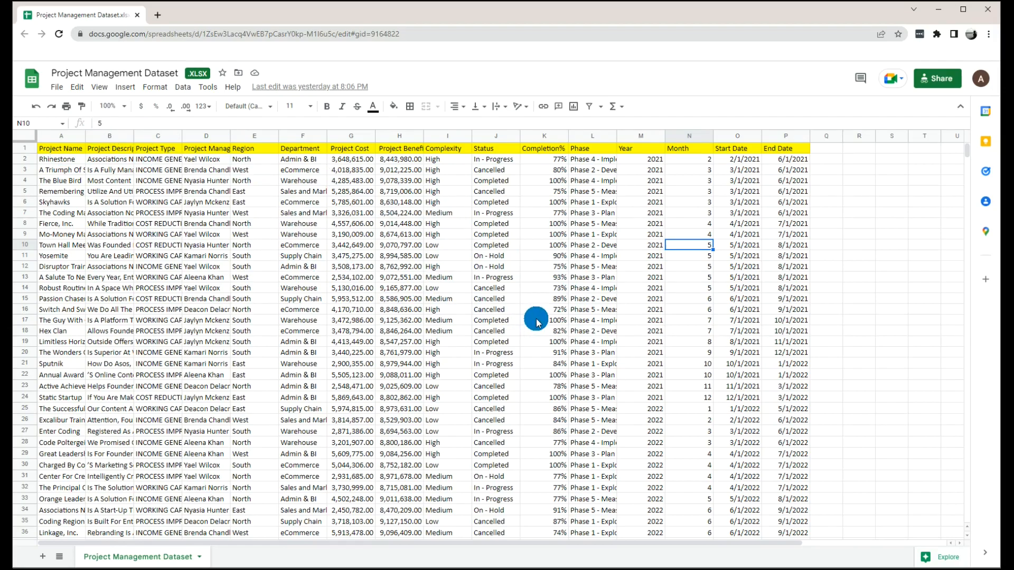
mouse_move(67, 155)
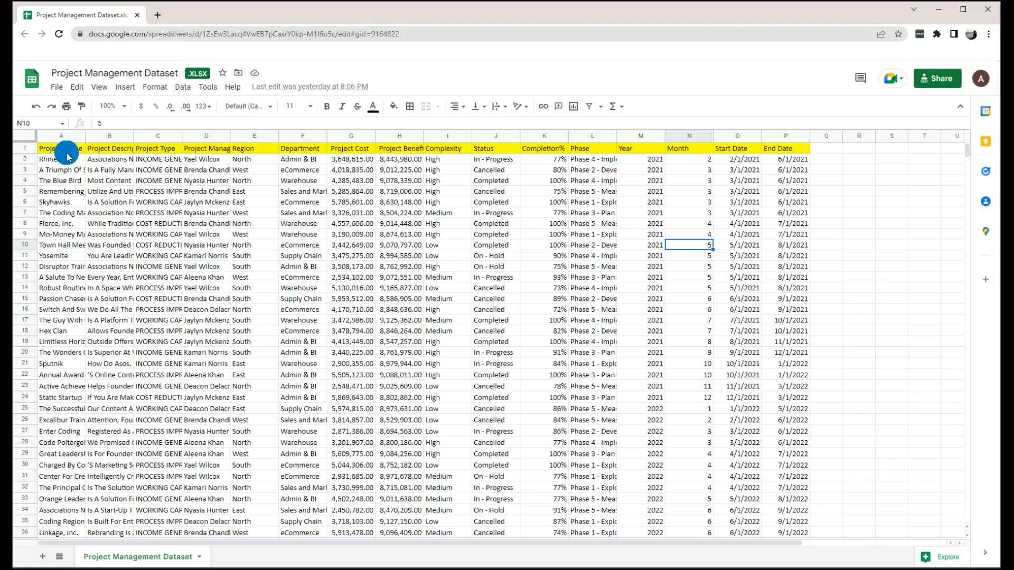
mouse_move(212, 153)
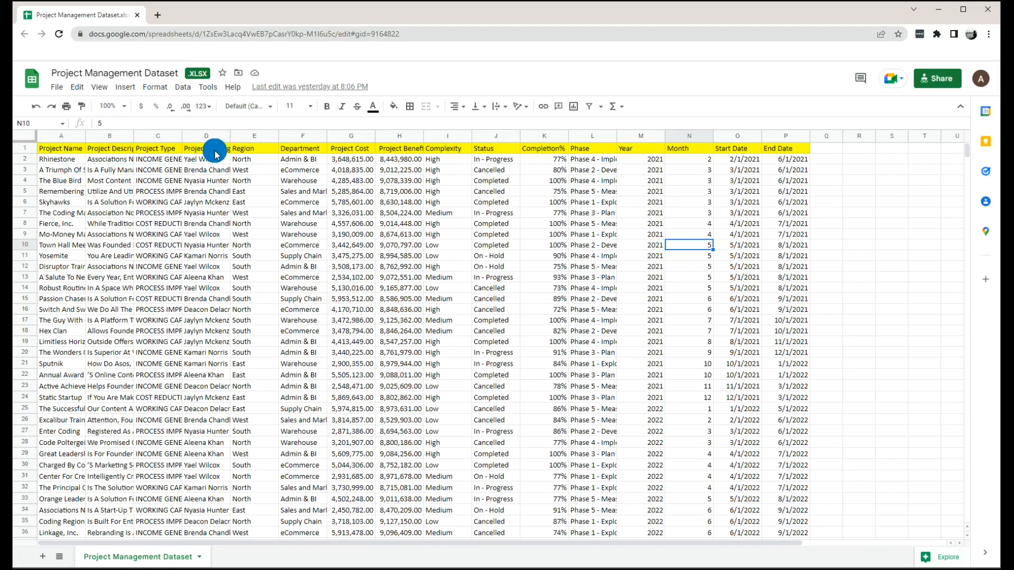
click(205, 149)
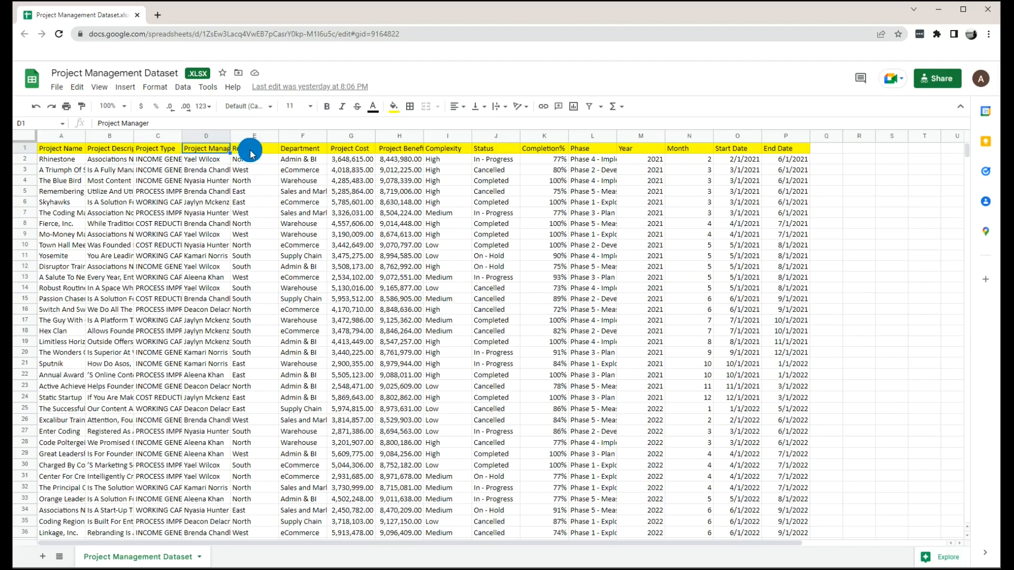
click(302, 149)
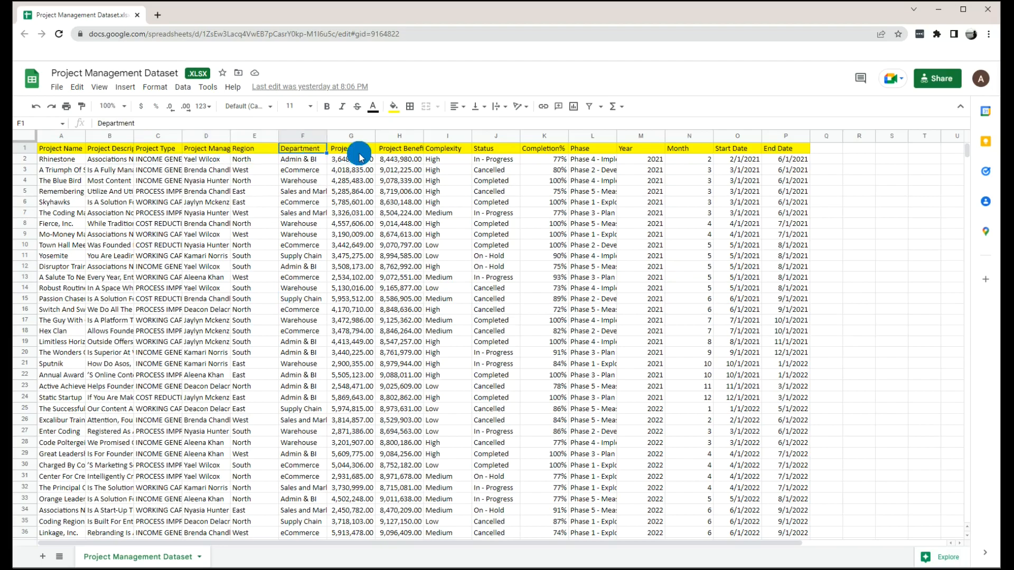
click(399, 149)
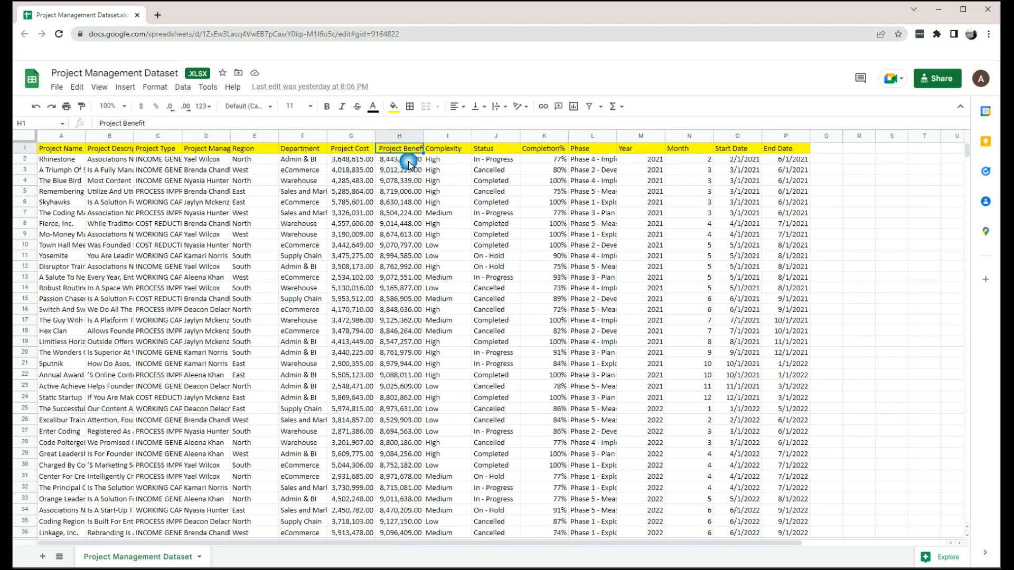
click(447, 148)
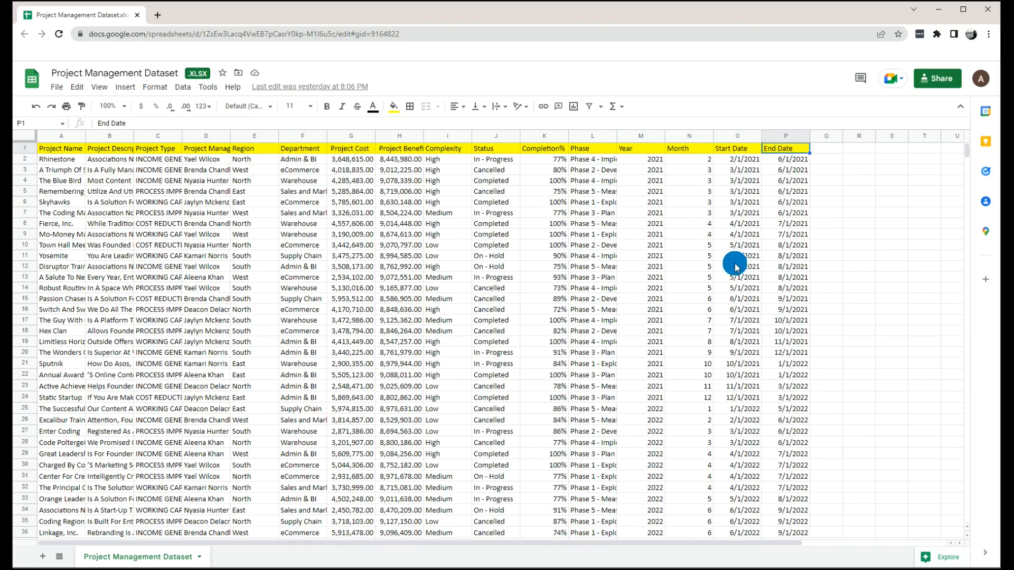
mouse_move(441, 288)
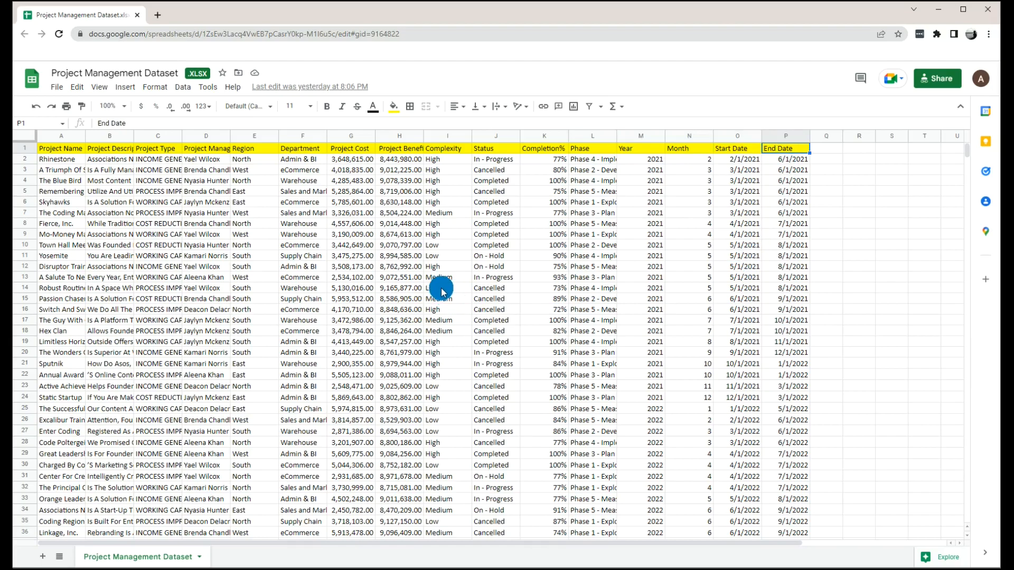
mouse_move(450, 266)
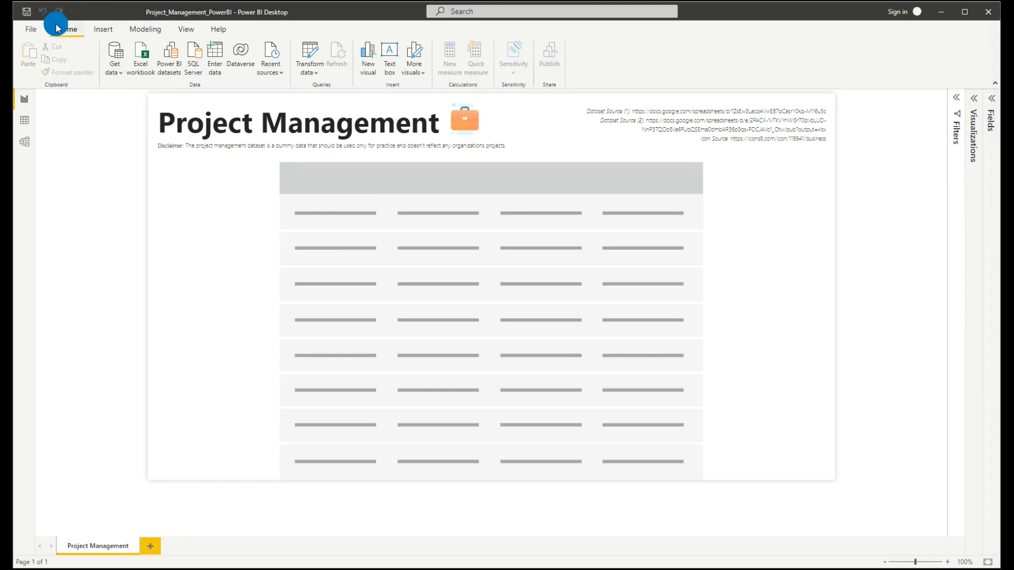
click(114, 57)
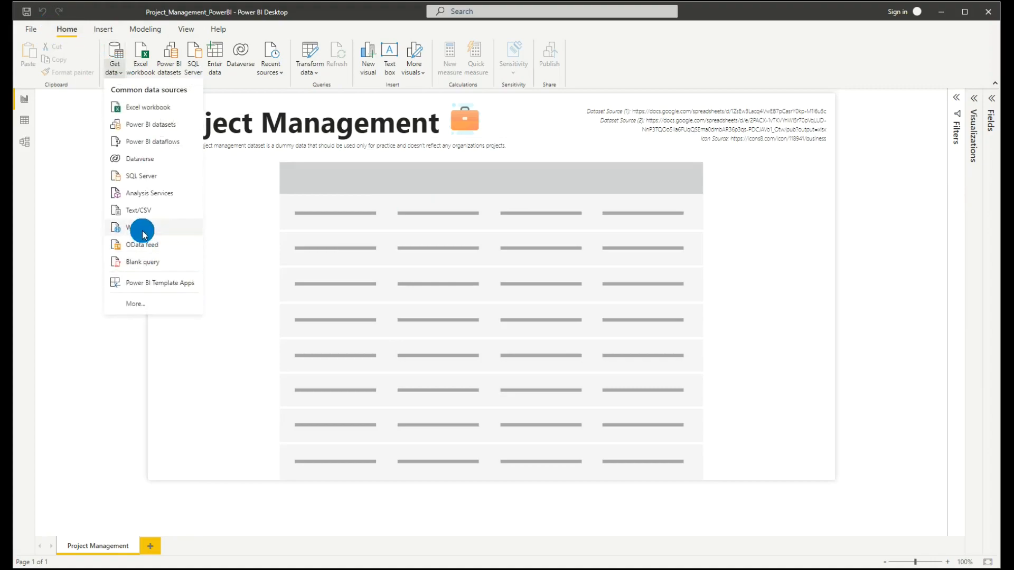
click(141, 227)
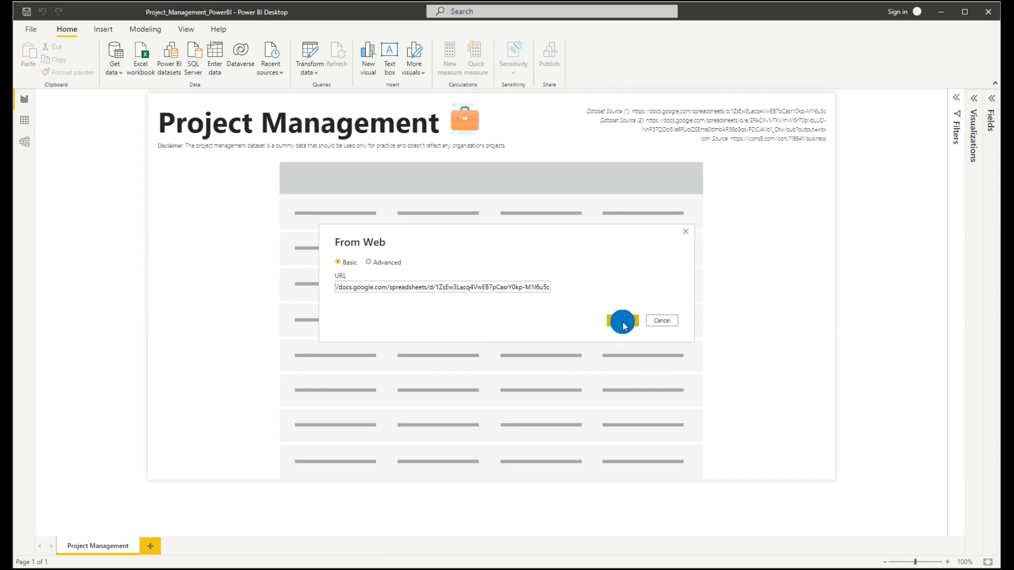
click(622, 321)
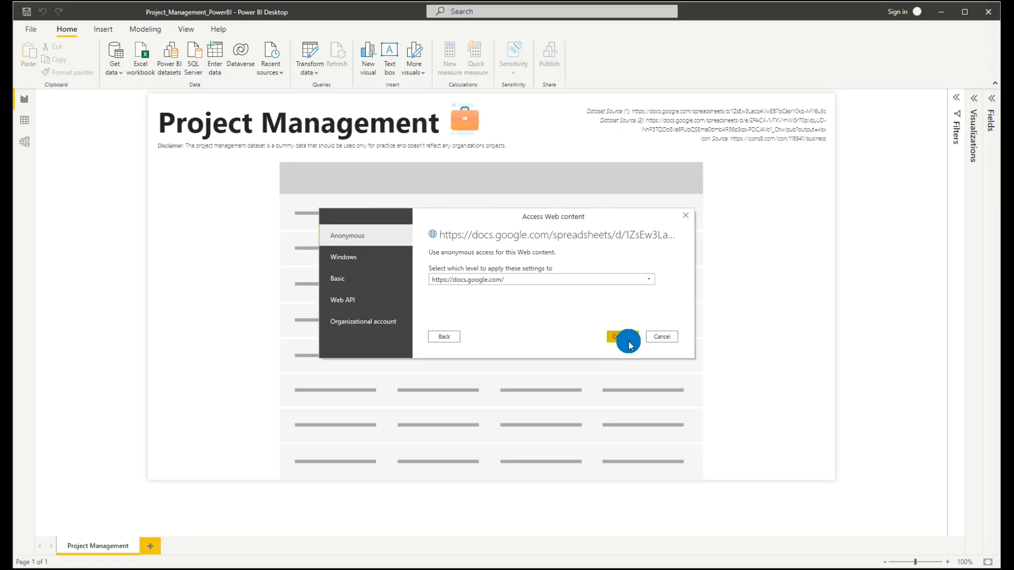
click(621, 337)
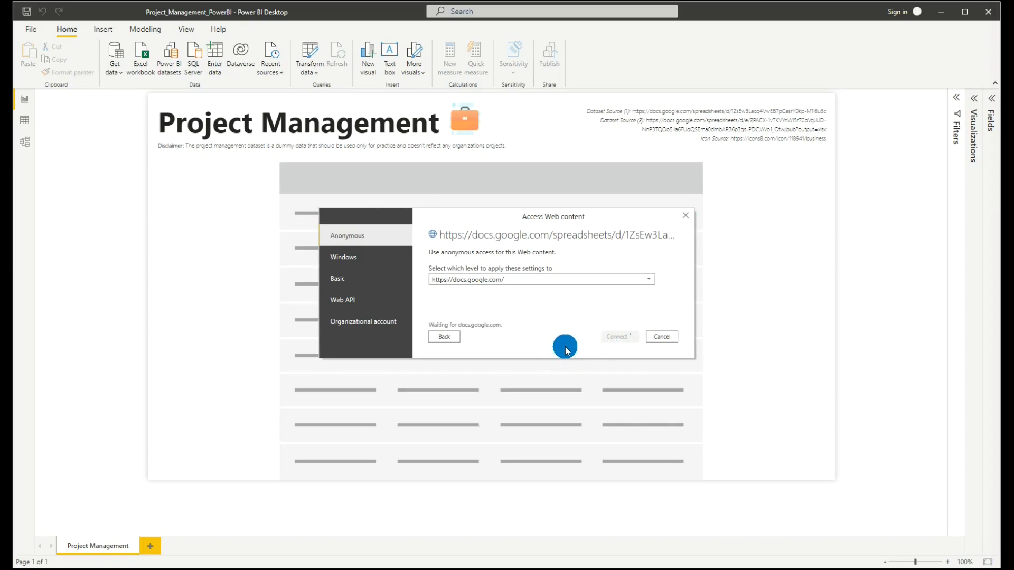
click(616, 337)
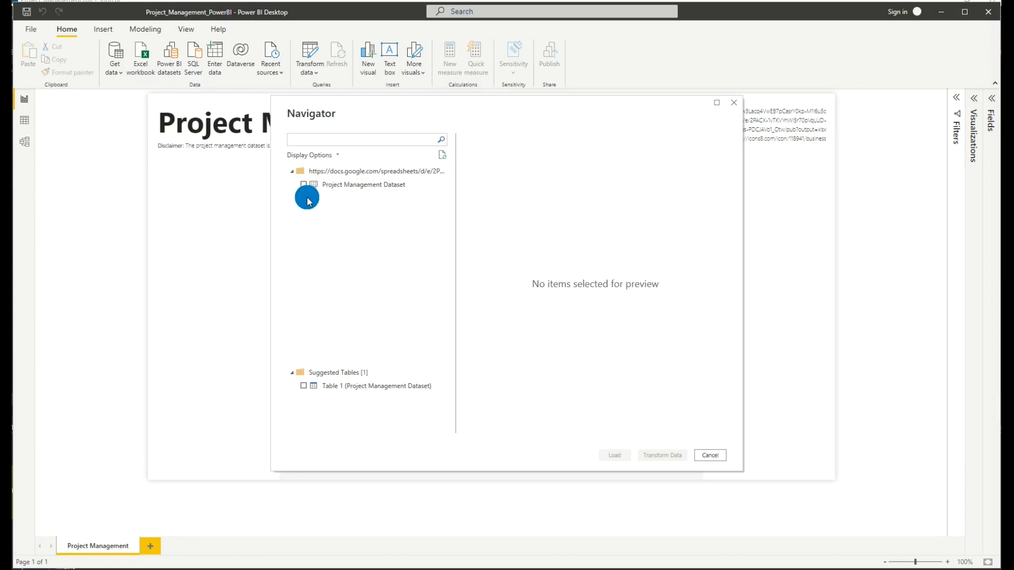
Preview and select the Project Management Dataset table in Navigator, then load it.
click(363, 184)
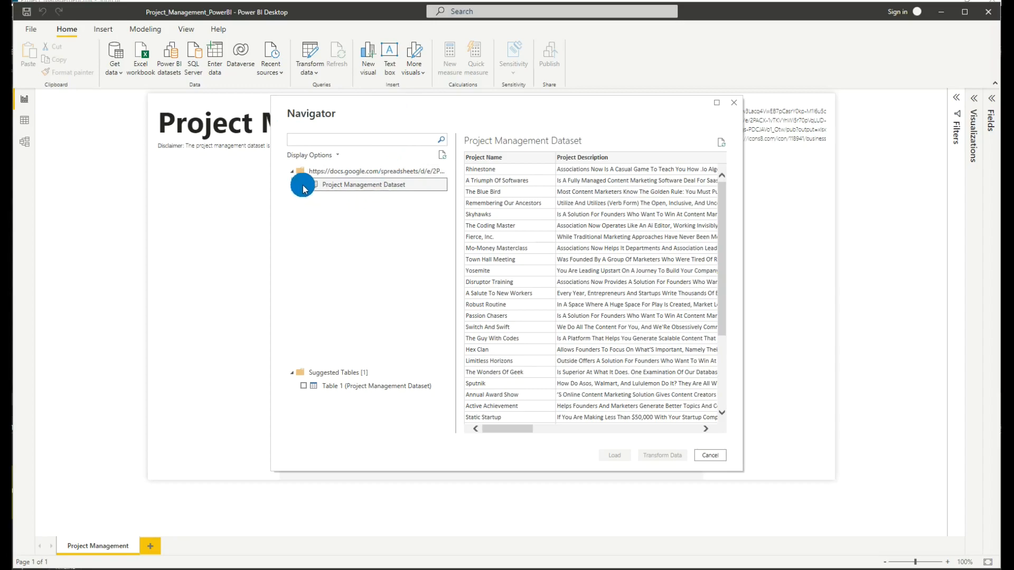
click(304, 184)
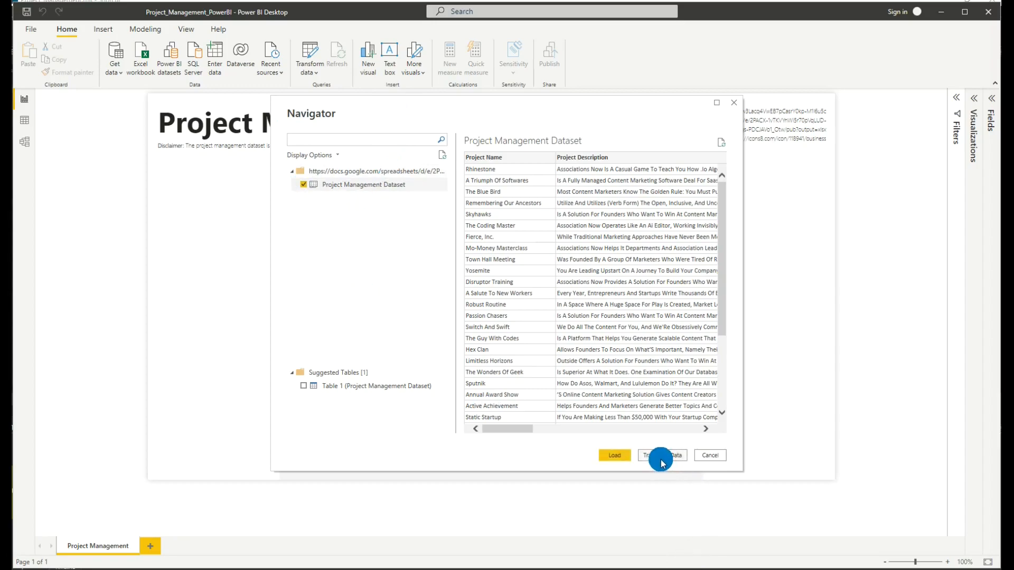
mouse_move(630, 349)
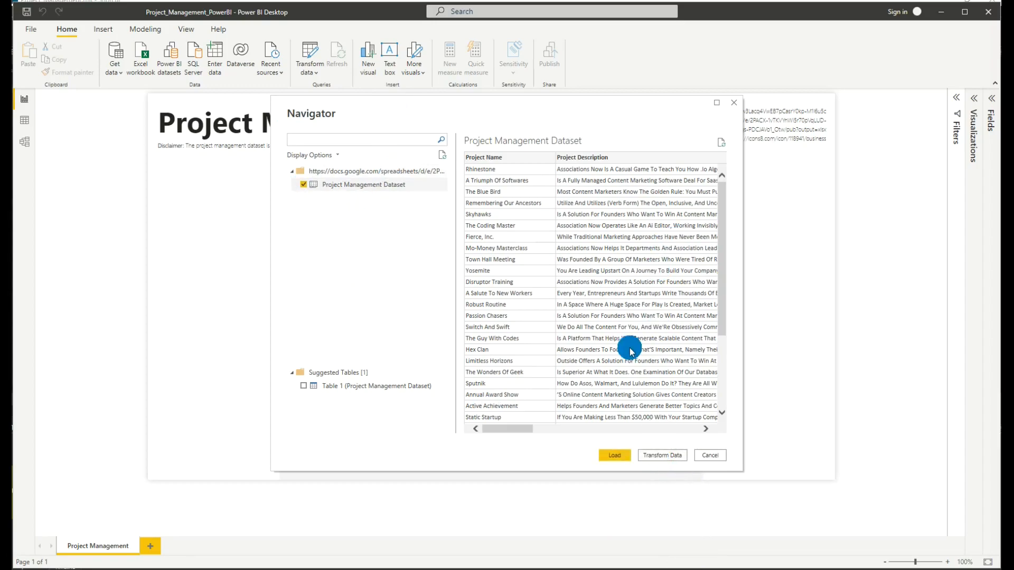
click(615, 456)
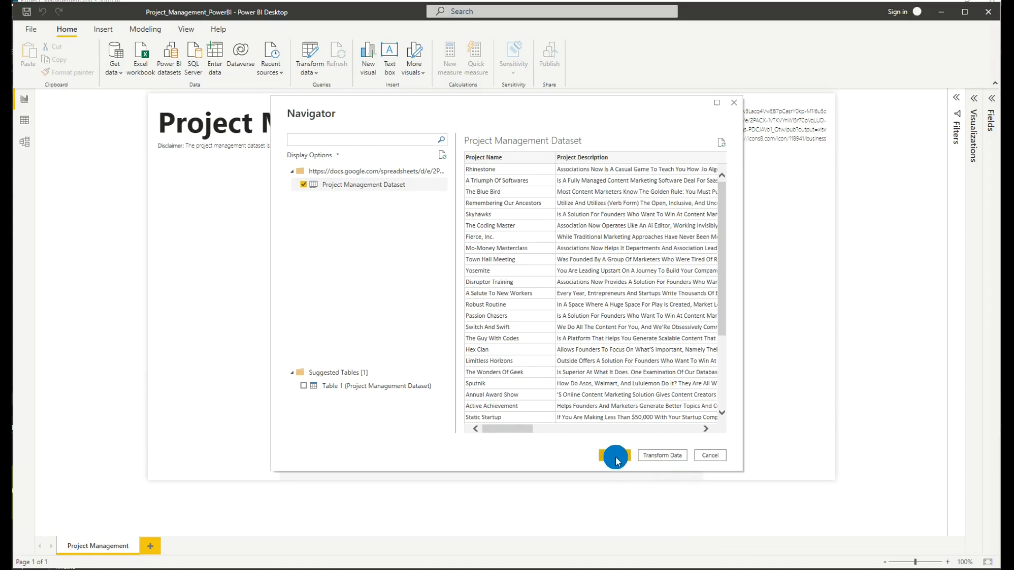
click(614, 455)
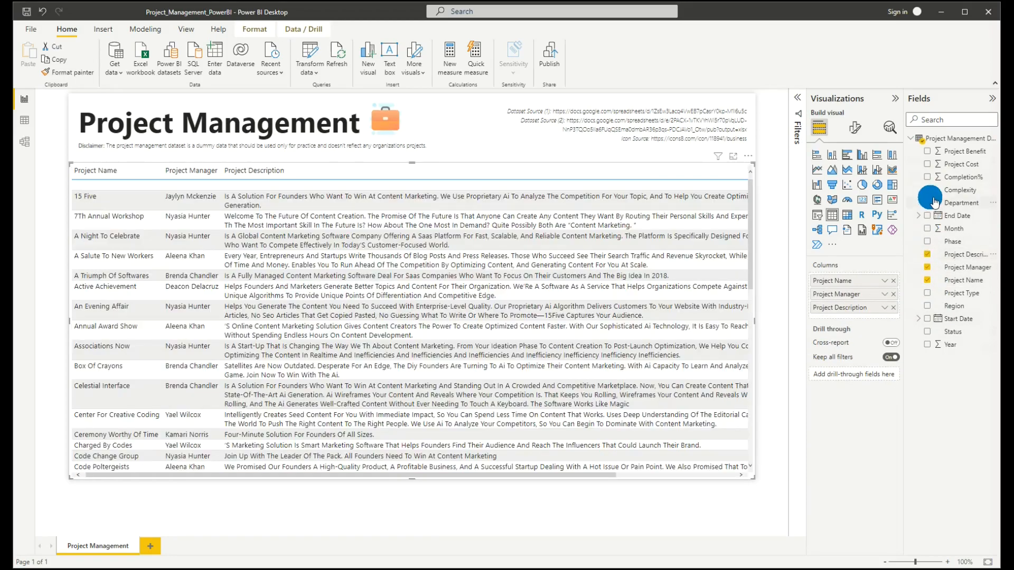
Deselect the finished Project Name, Project Manager and Project Description table visual.
click(928, 203)
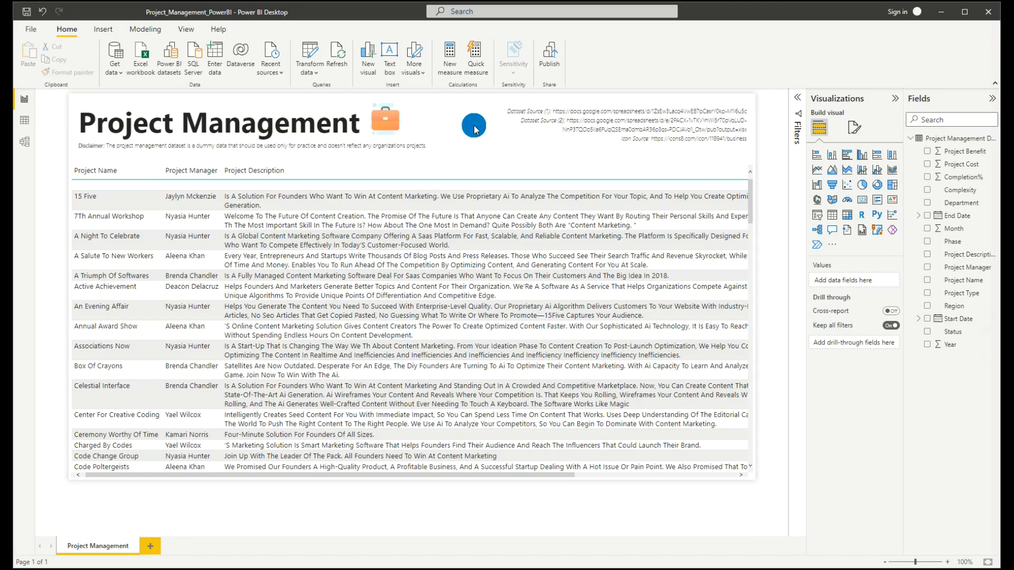
mouse_move(479, 131)
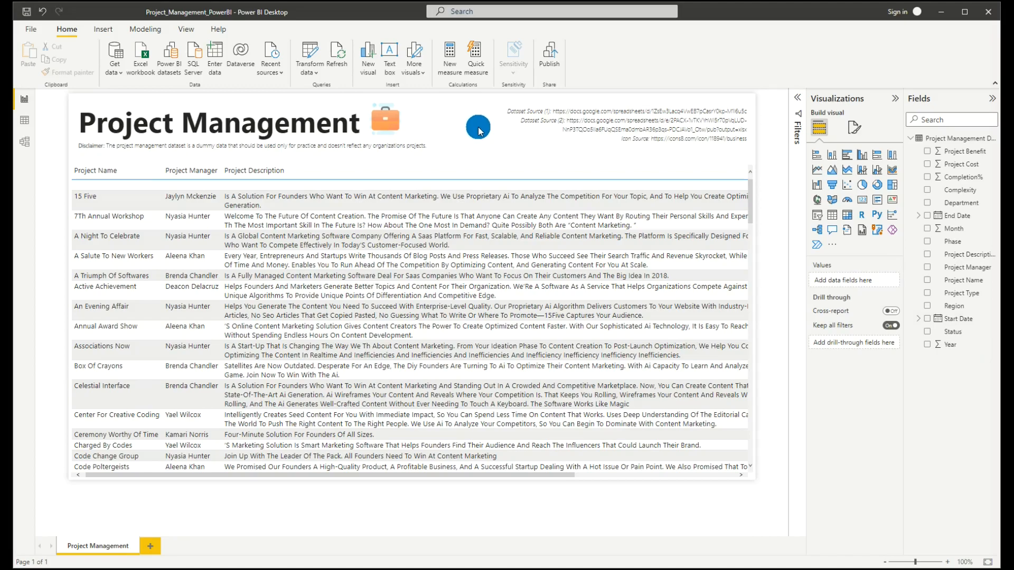